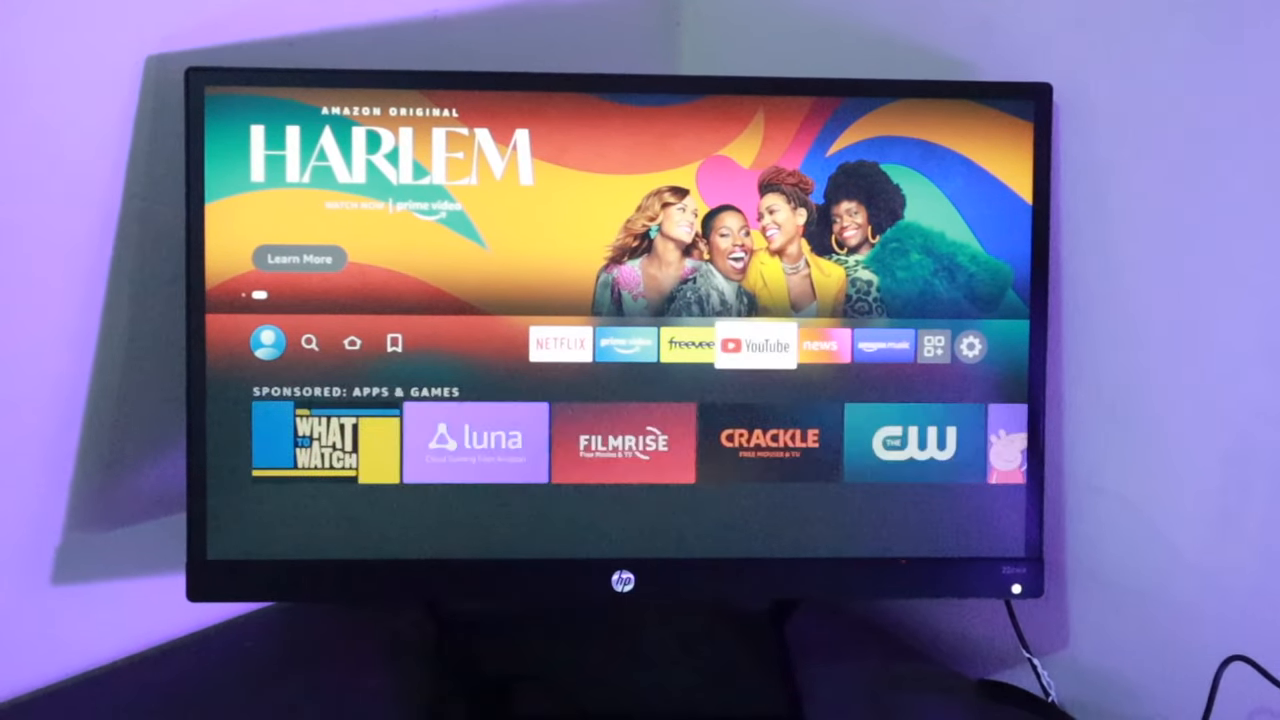
Go from the home screen into Settings and select My Fire TV
left_click(969, 345)
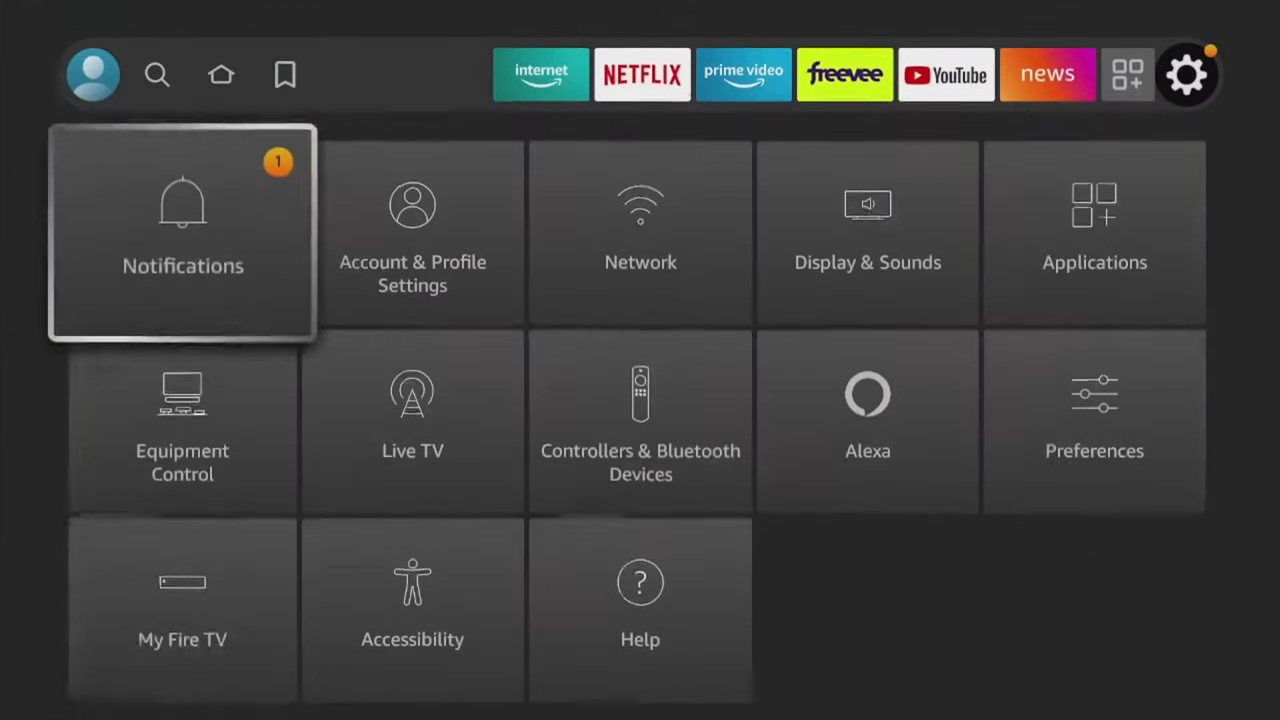
left_click(182, 600)
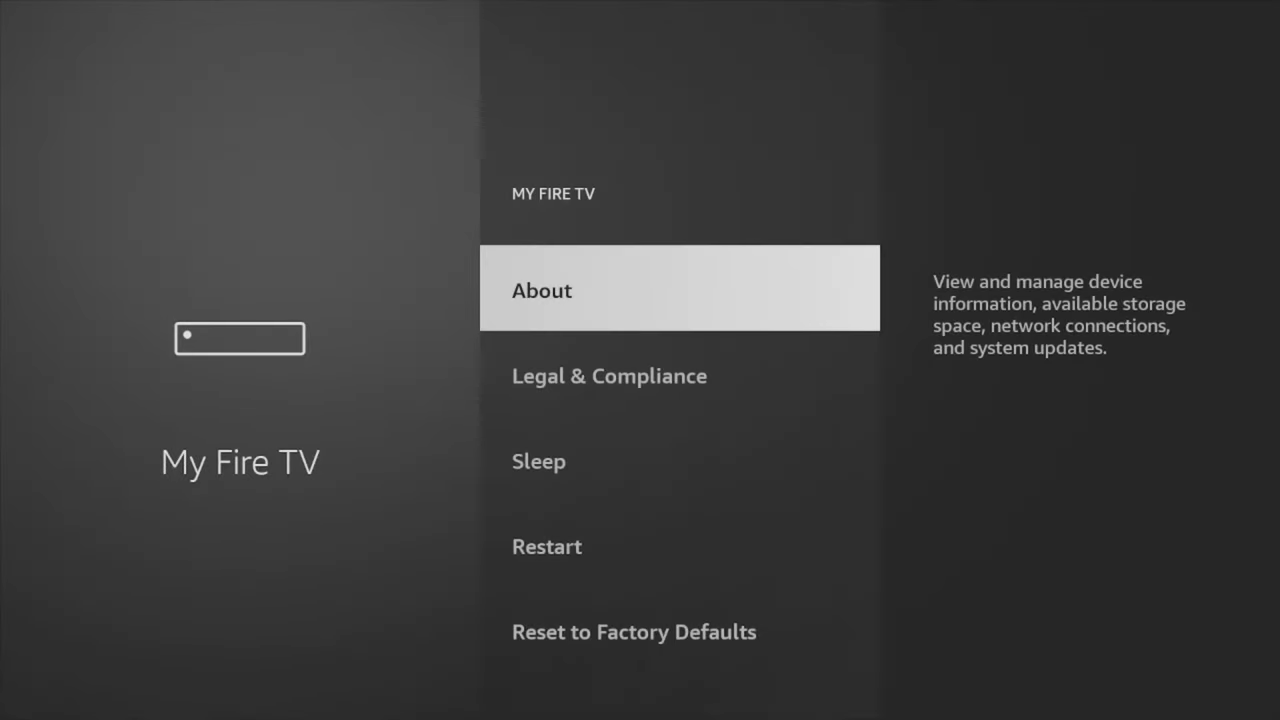
left_click(541, 290)
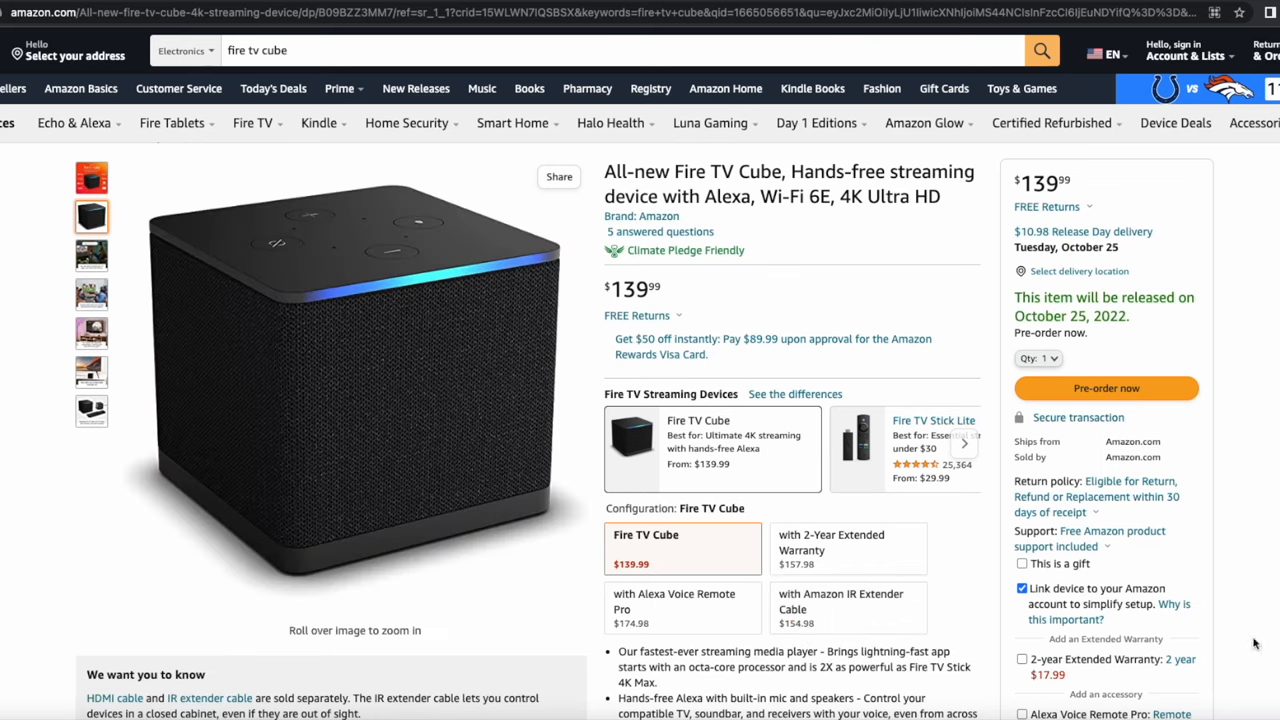
Search Amazon.com for 'firestick otg cable'
left_click(933, 420)
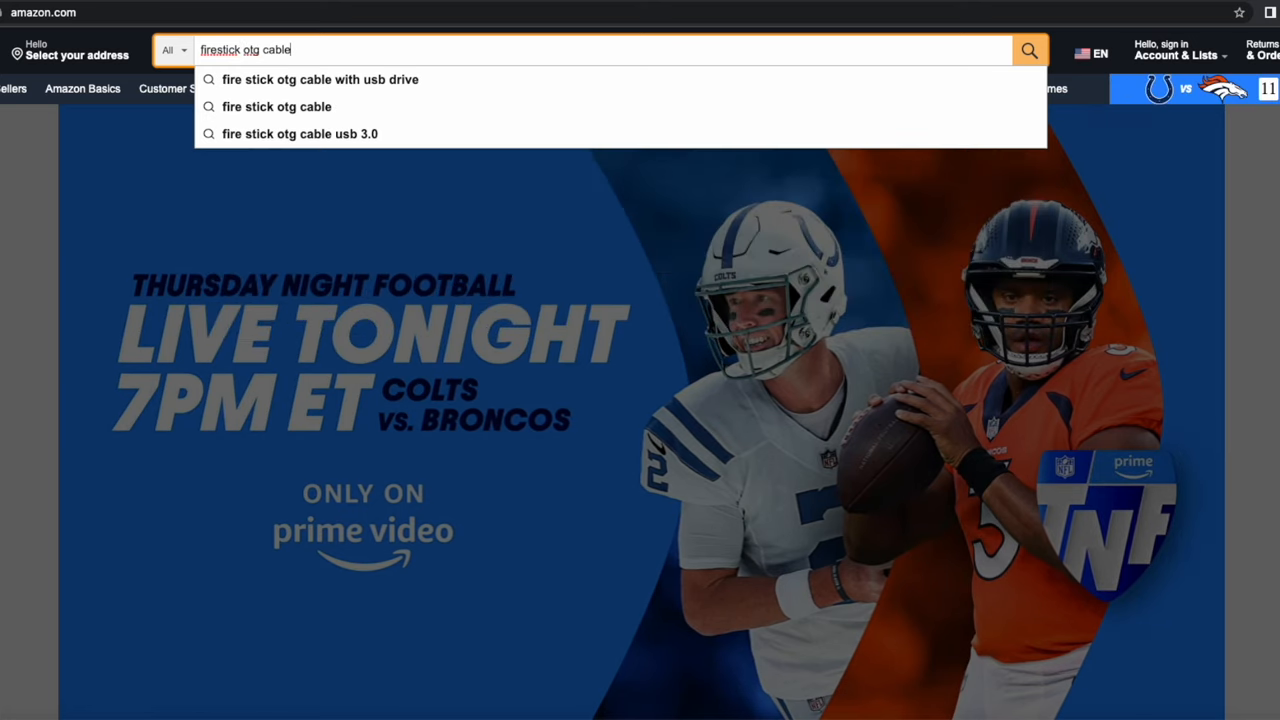
Submit the 'fire stick otg cable' search on Amazon
left_click(1029, 50)
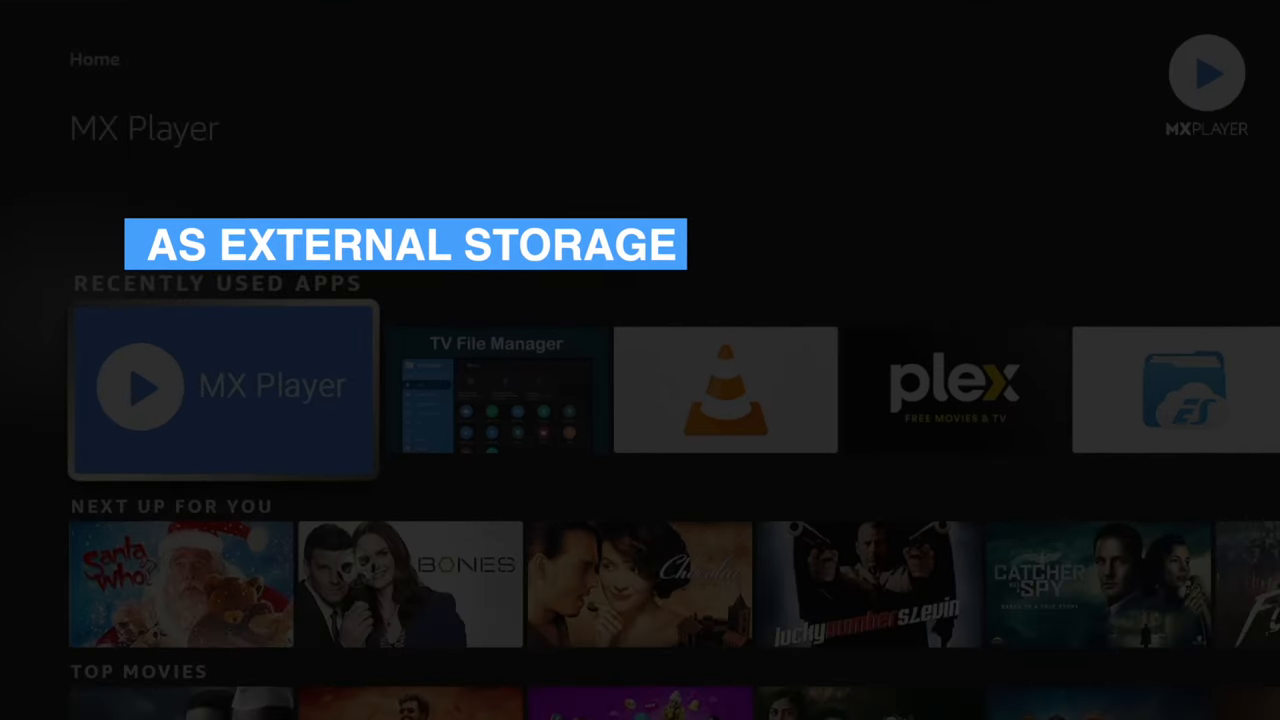
scroll("right", 3)
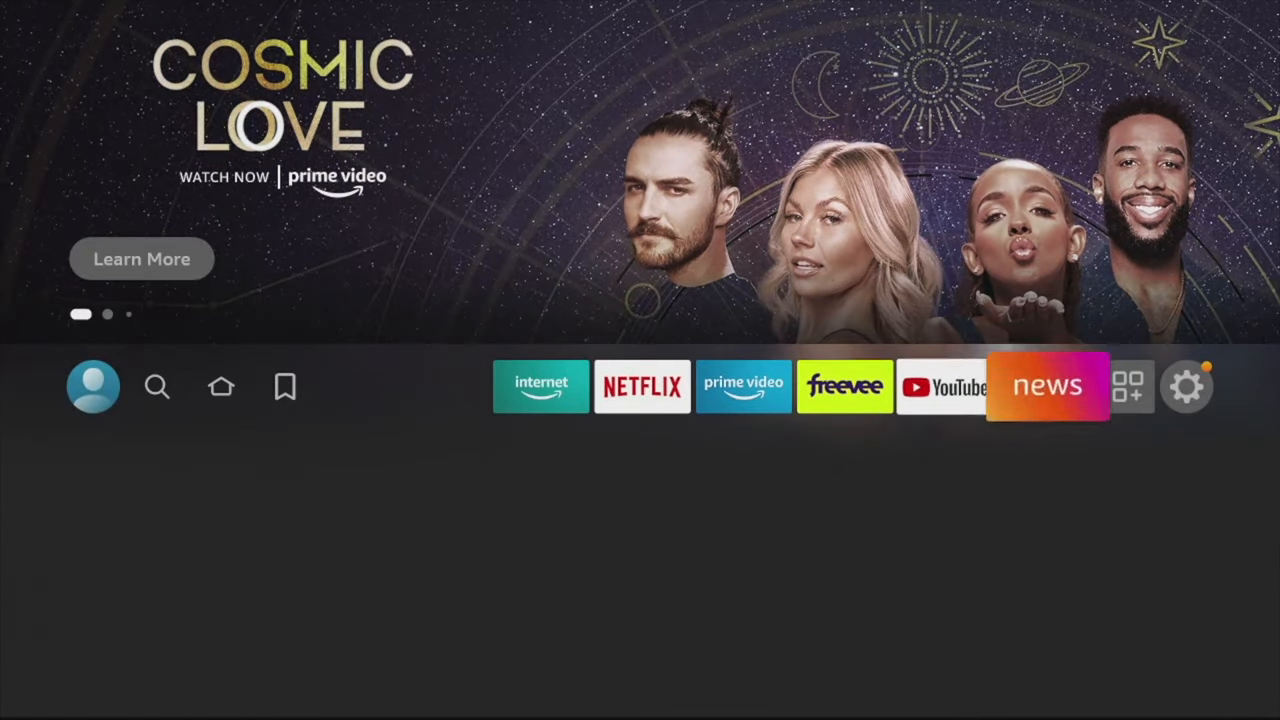
View the USB Drive options, highlighting Format to External Storage, then back to Settings
left_click(1186, 387)
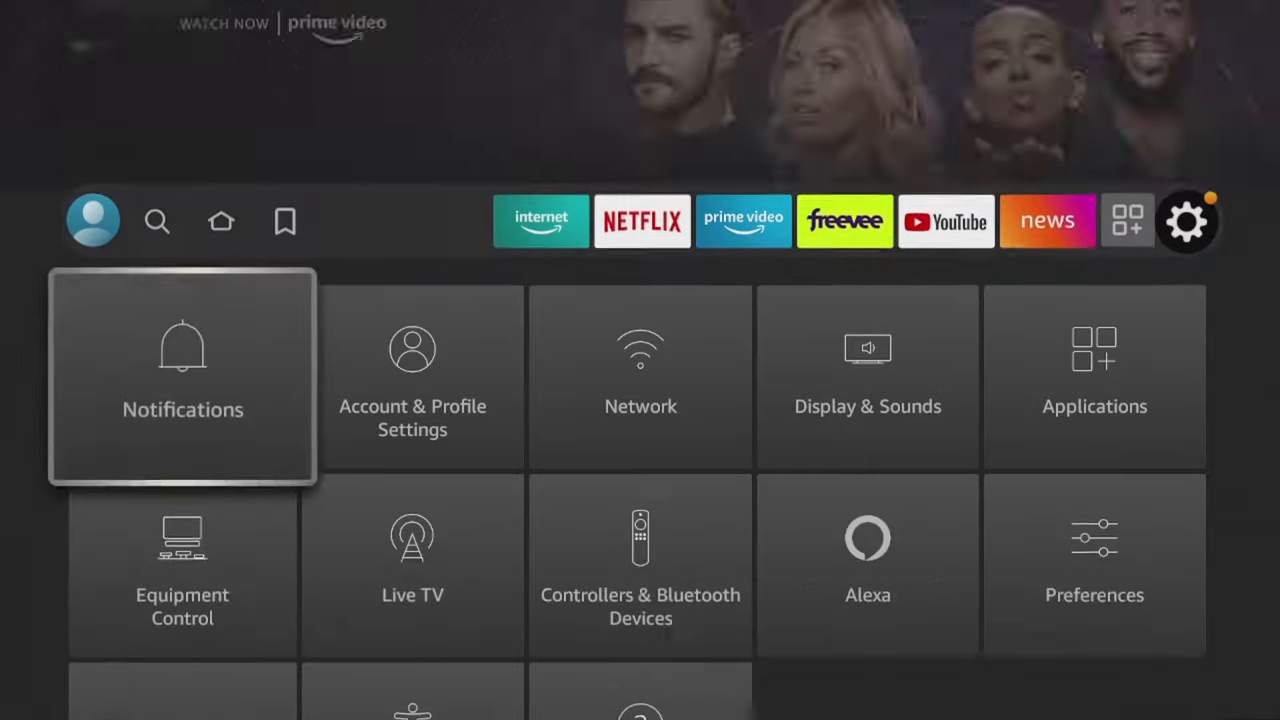
scroll("down", 3)
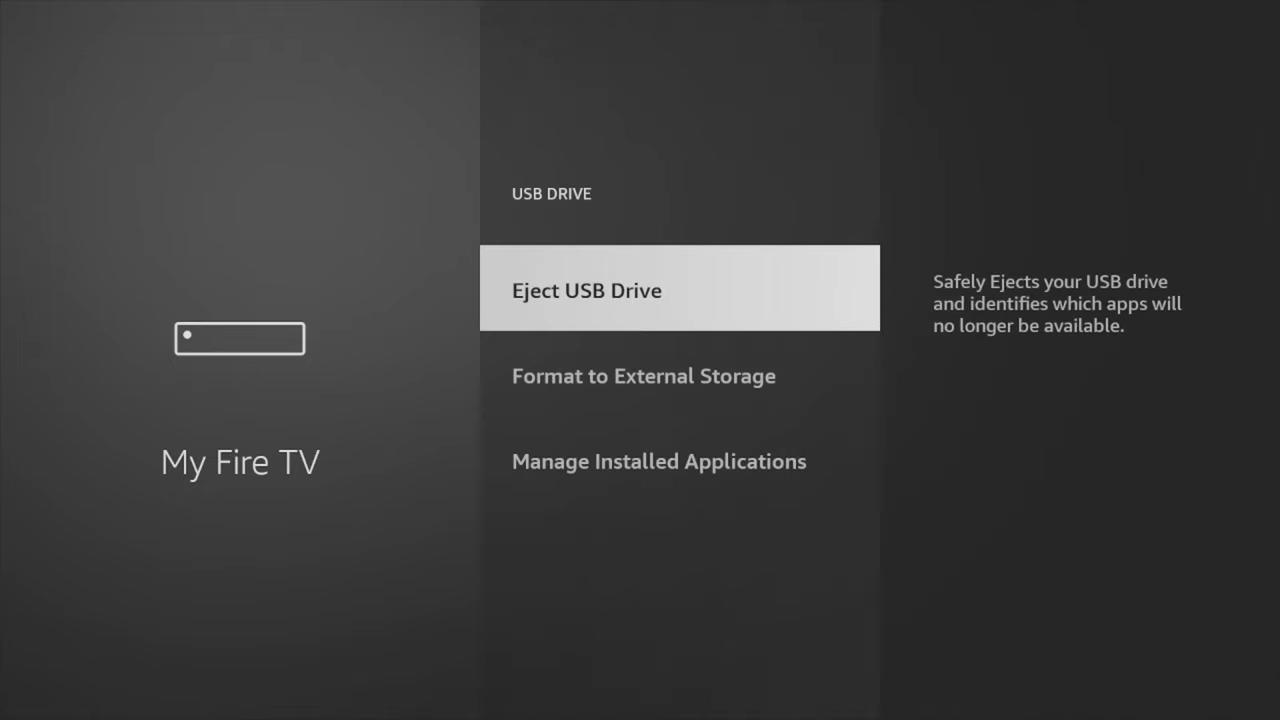
key("Down")
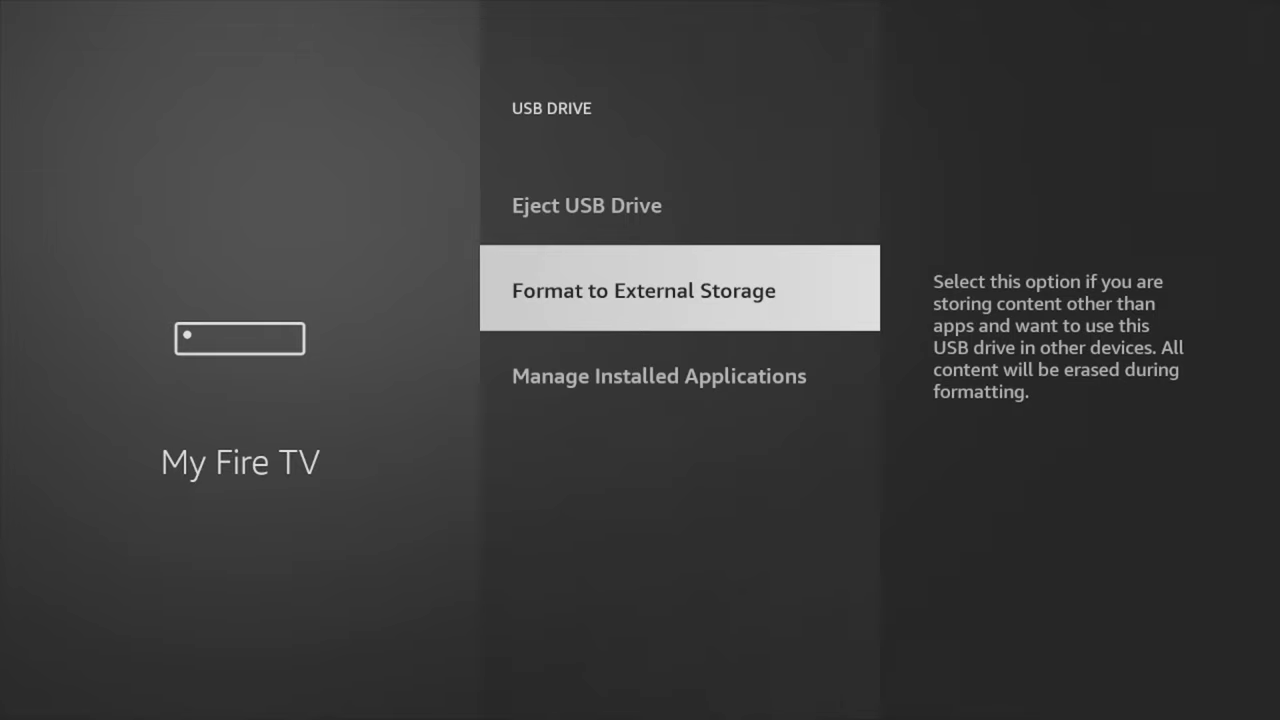
left_click(659, 376)
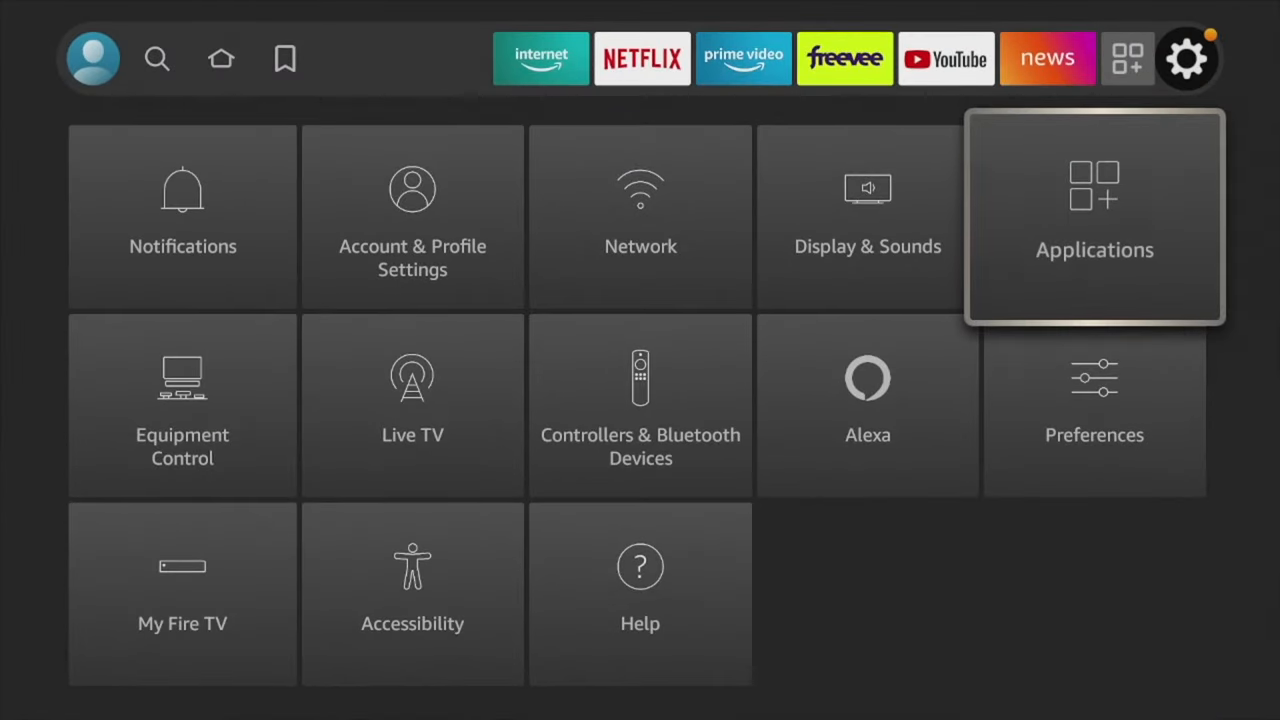
Open Applications, then Manage Installed Applications, and scroll to Plex
left_click(1094, 217)
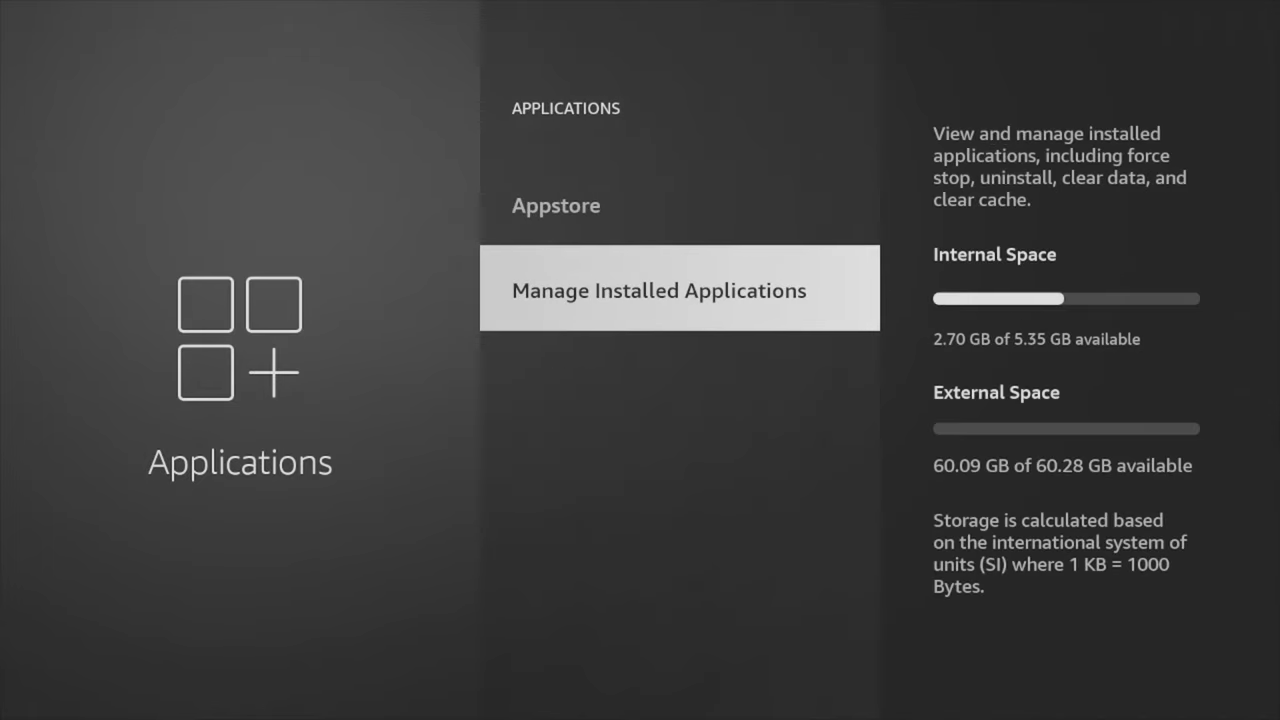
left_click(679, 288)
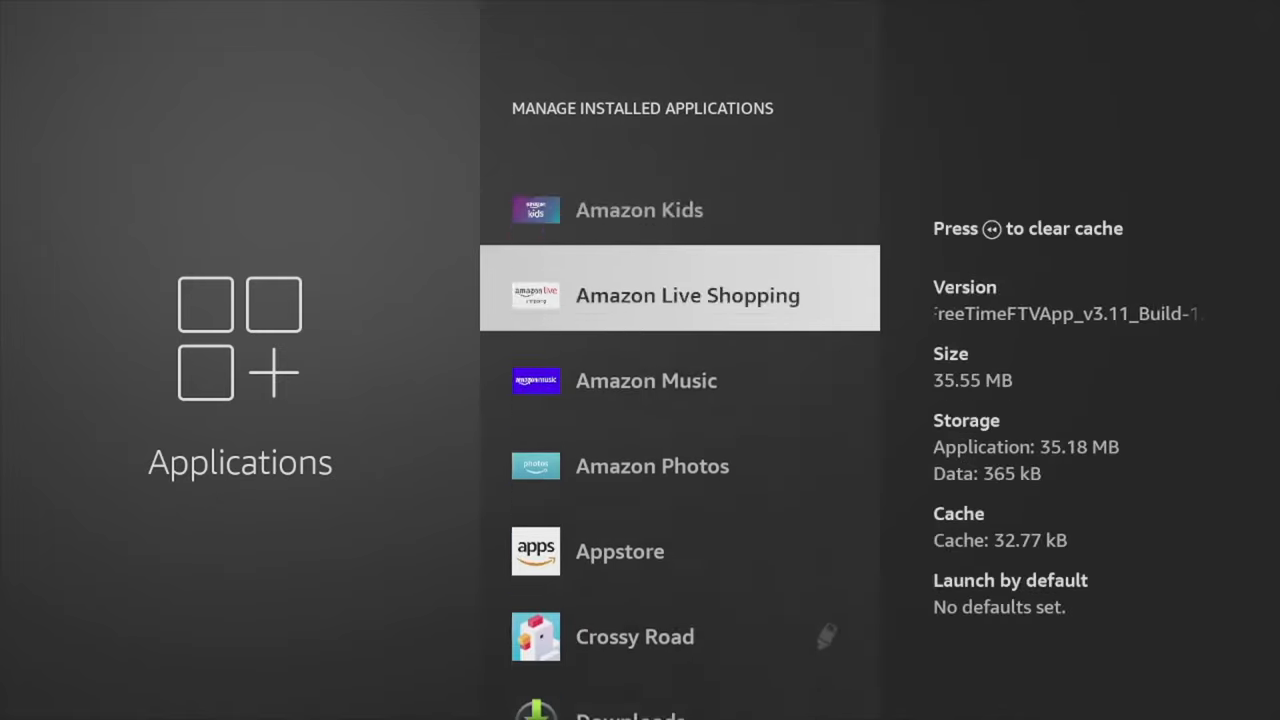
scroll("down", 3)
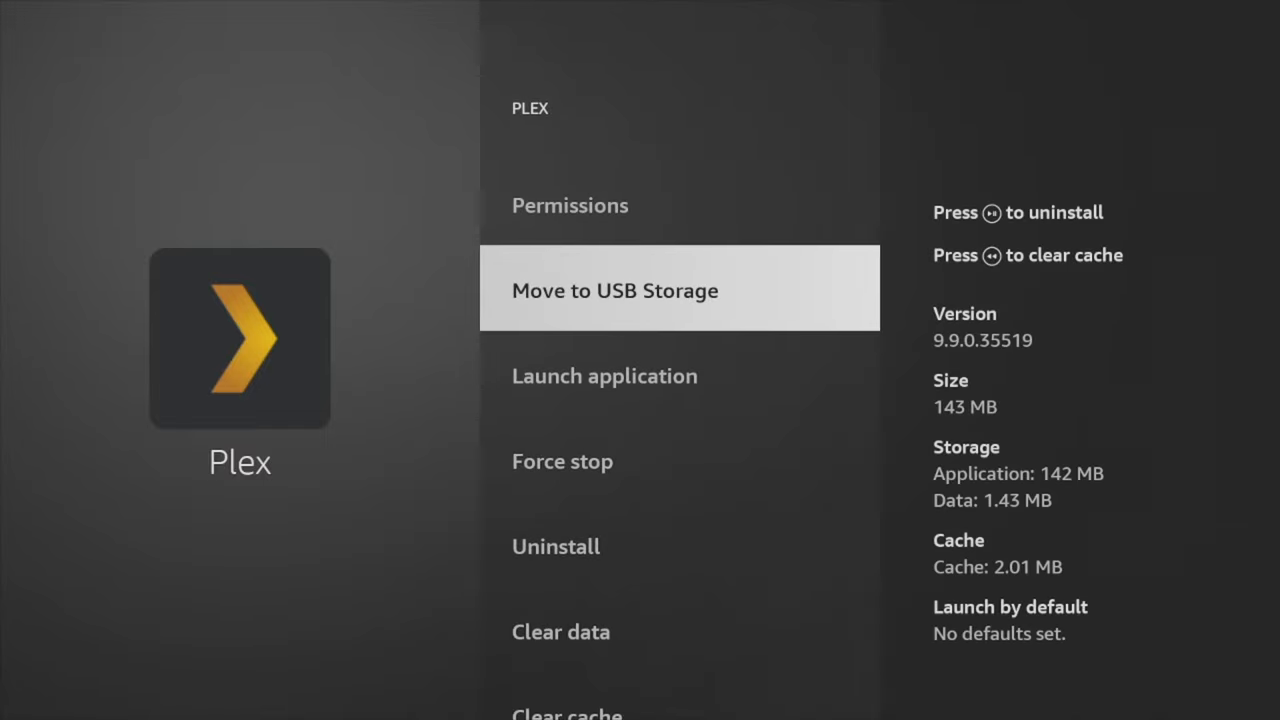
Move Plex to USB storage and return to the USB Drive options
left_click(614, 290)
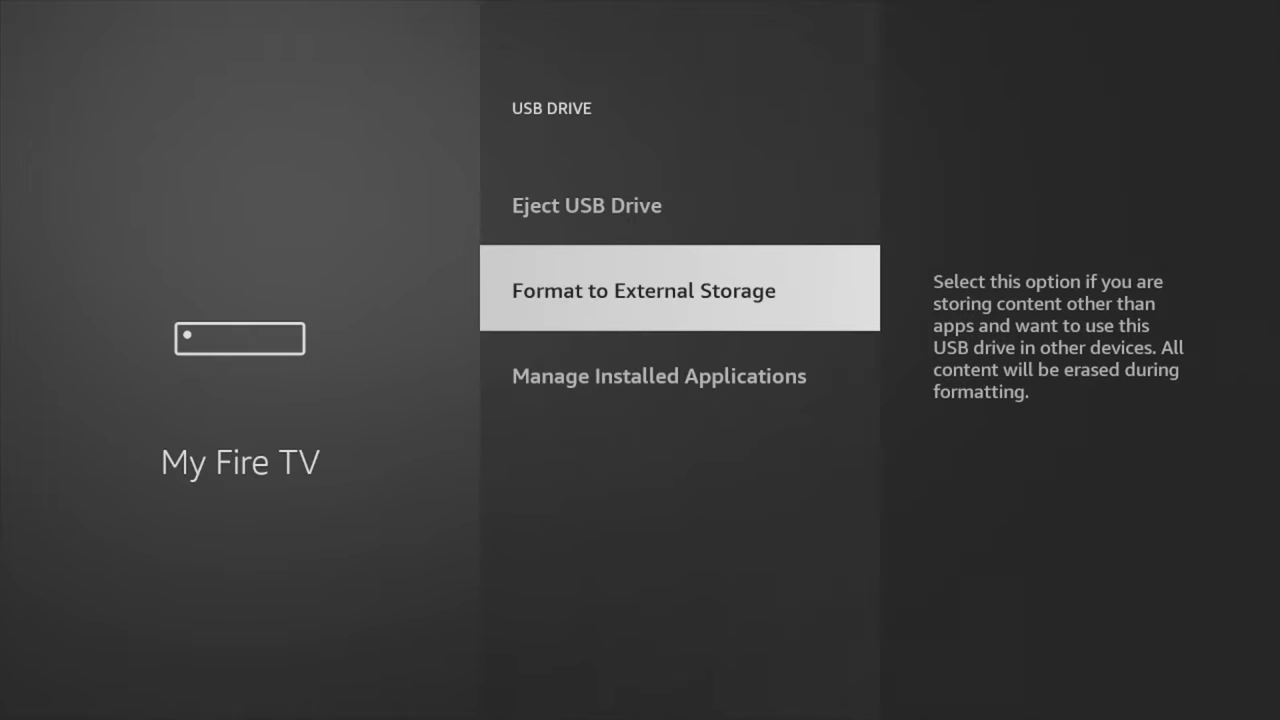
Exit the USB Drive settings back to the Fire TV home screen
left_click(643, 290)
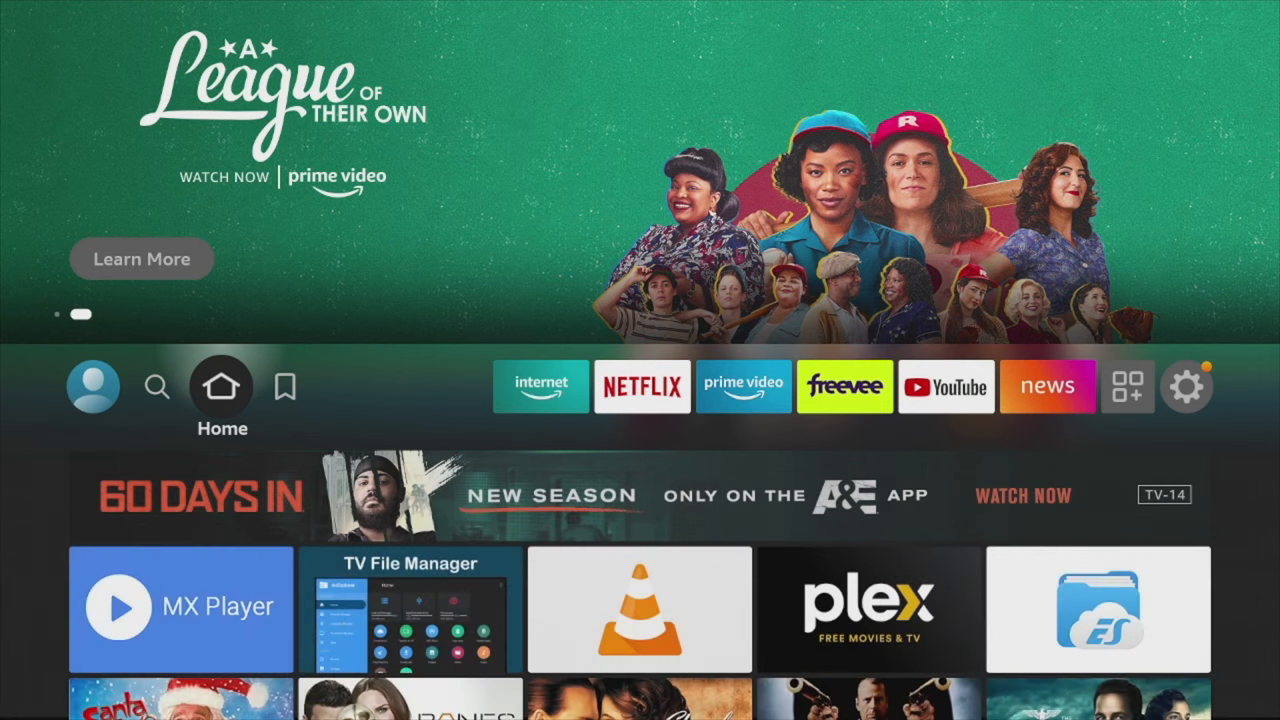
Expand Recently Used Apps and launch TV File Manager
left_click(181, 609)
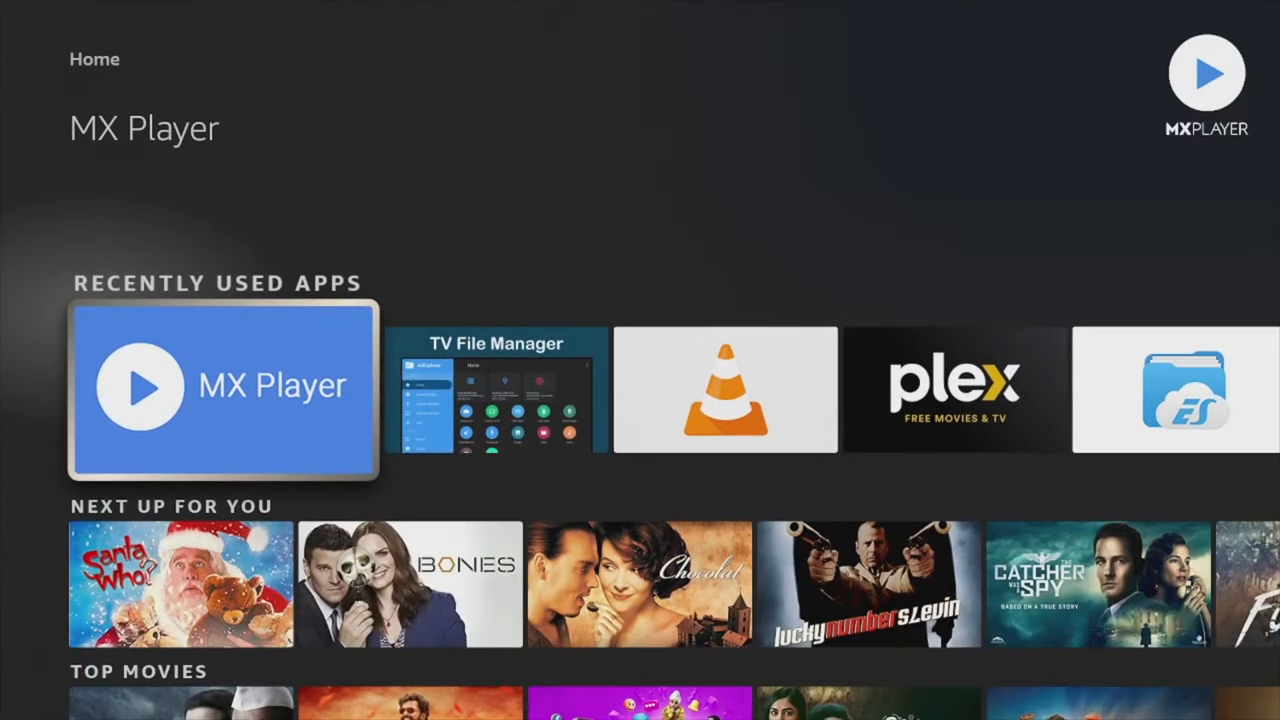
key("right")
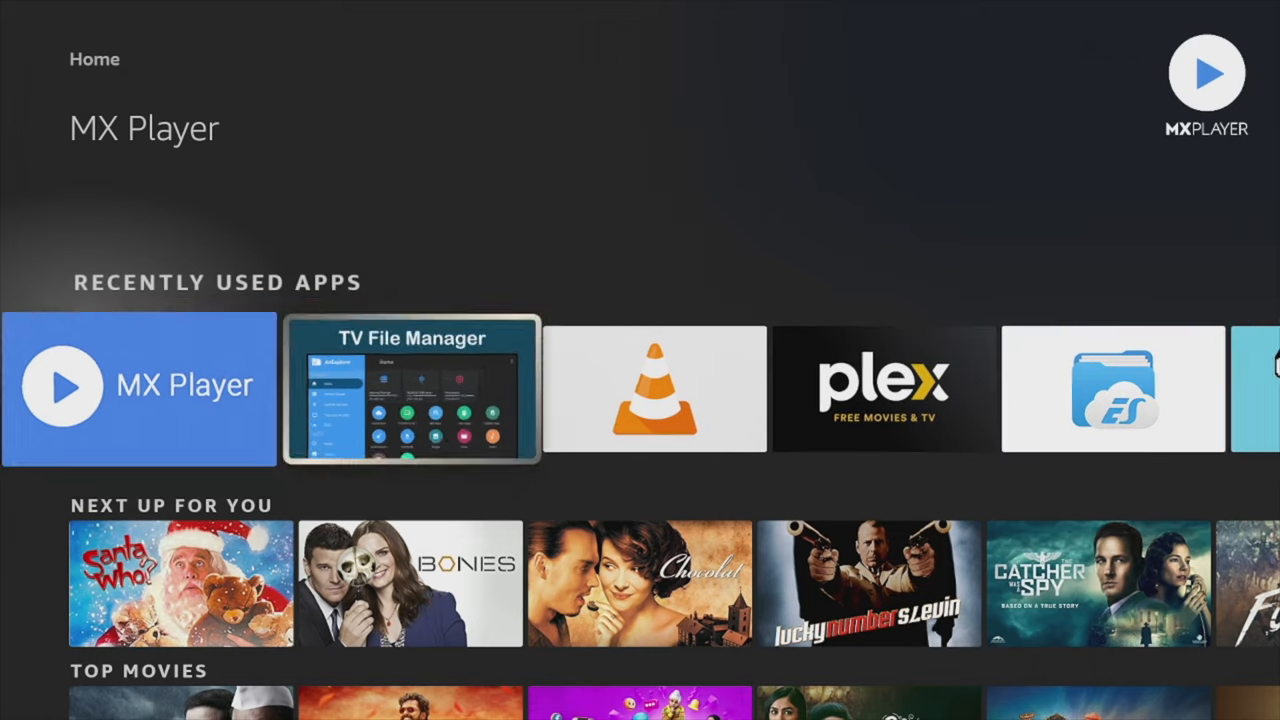
left_click(411, 388)
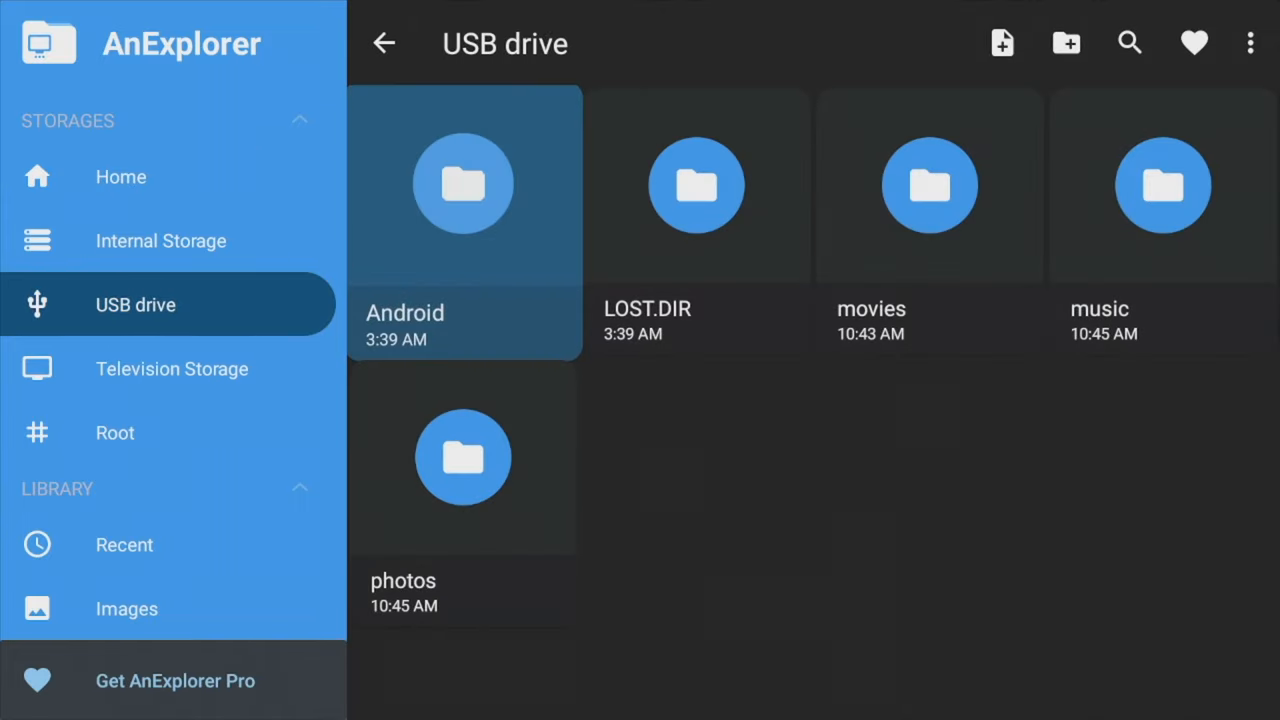
Open the movies folder and select the second .mp4 video
left_click(929, 185)
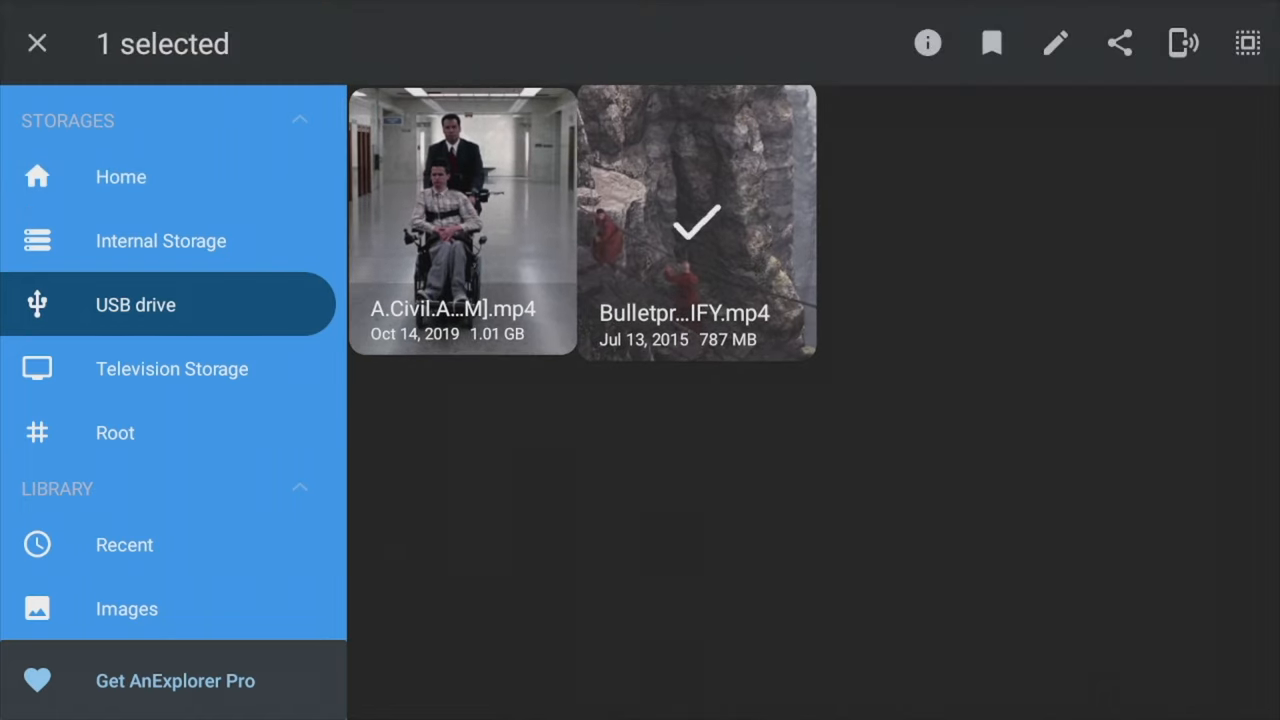
left_click(697, 220)
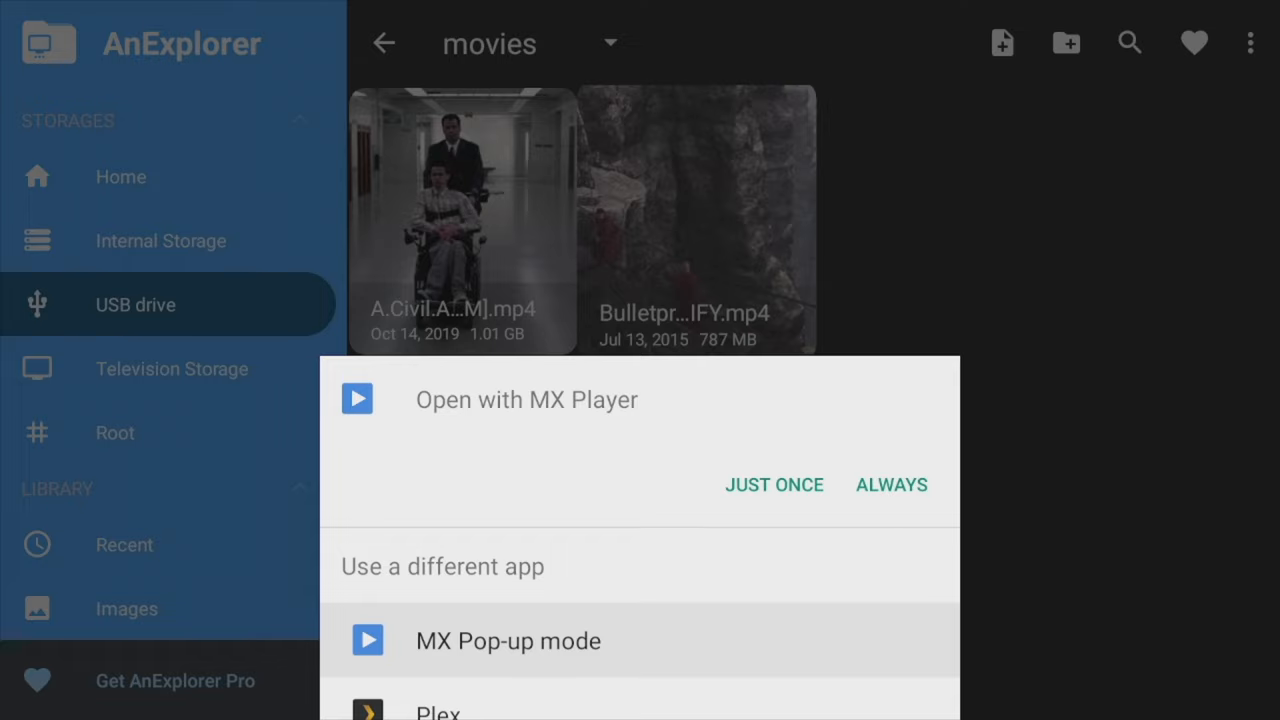
Choose Just Once to play the video in MX Player
left_click(774, 485)
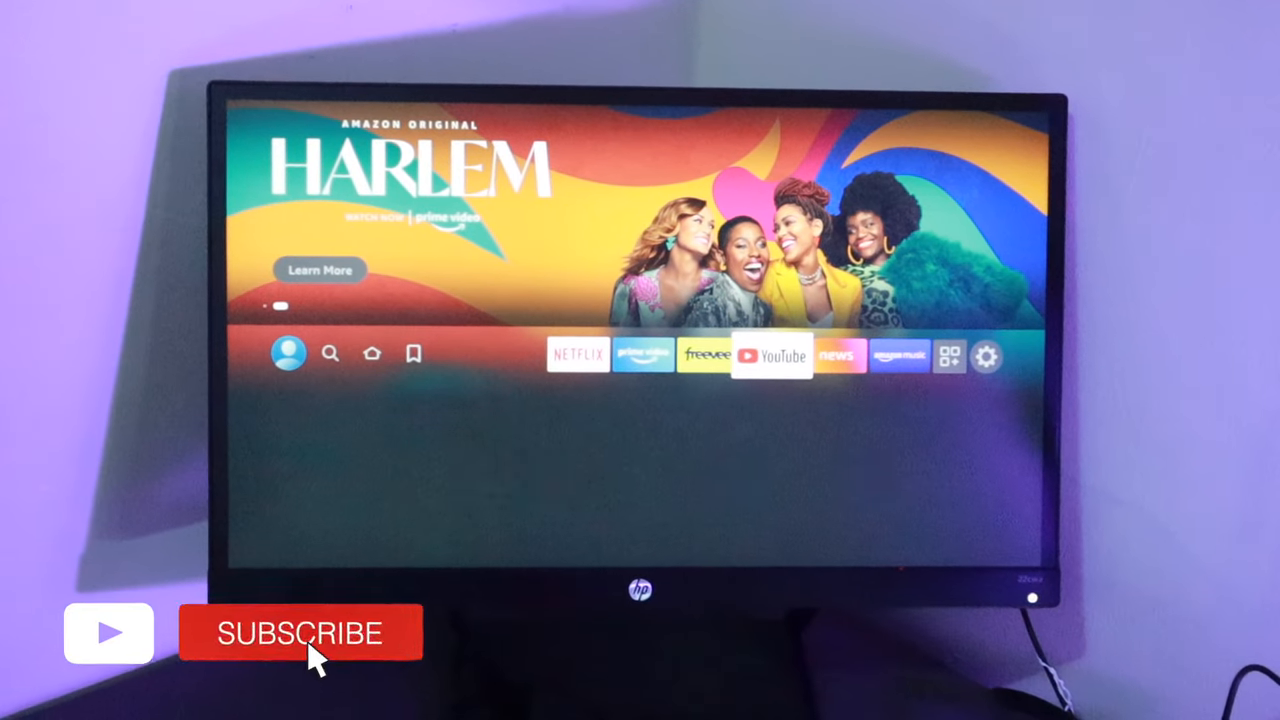
Go back to the Fire TV home screen with the Harlem banner after playback
left_click(300, 632)
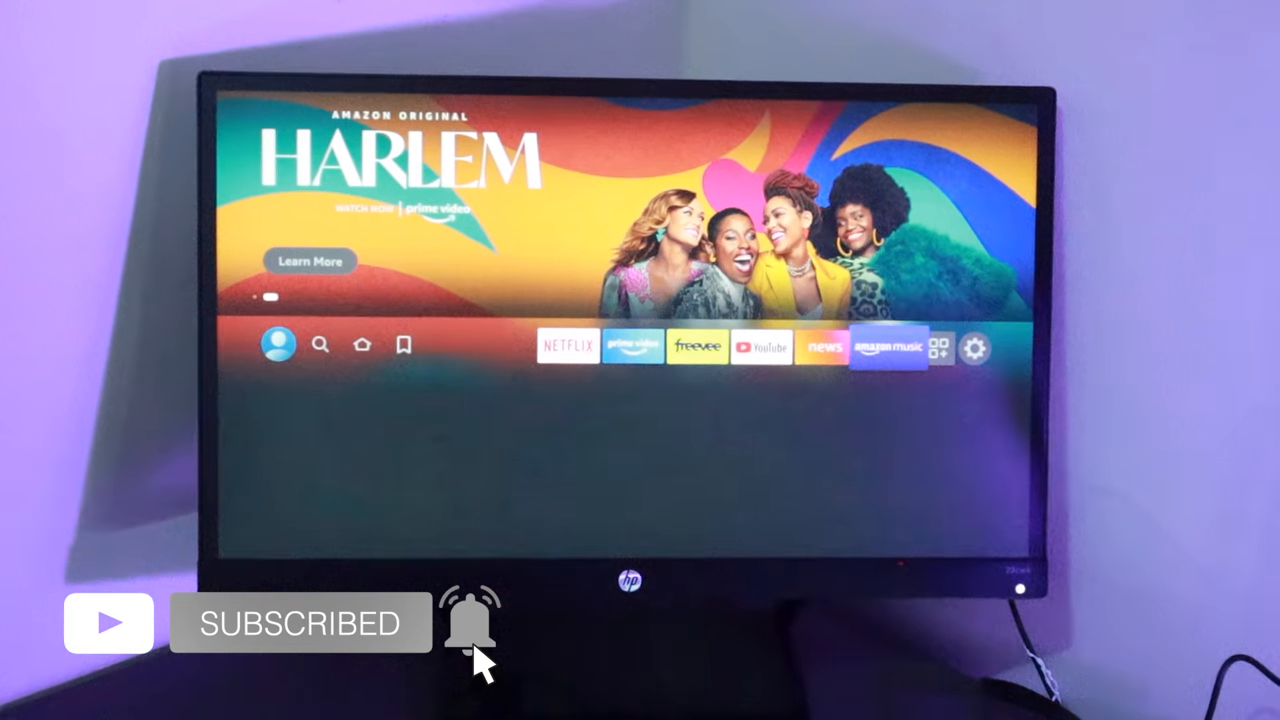